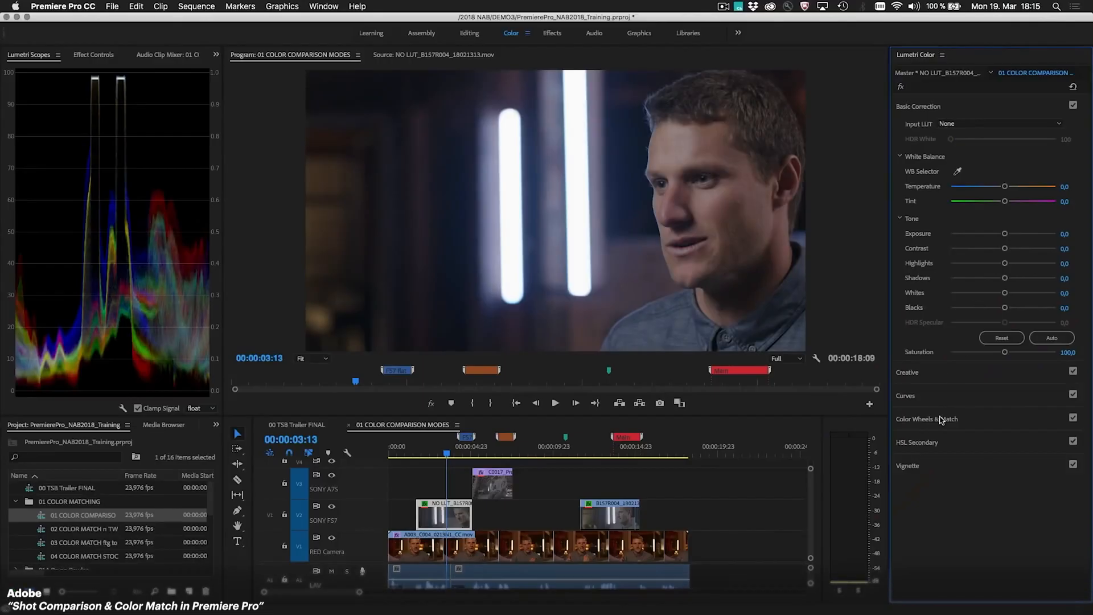
# - Expand Color Wheels & Match in Lumetri Color and turn on Comparison View
pyautogui.click(928, 419)
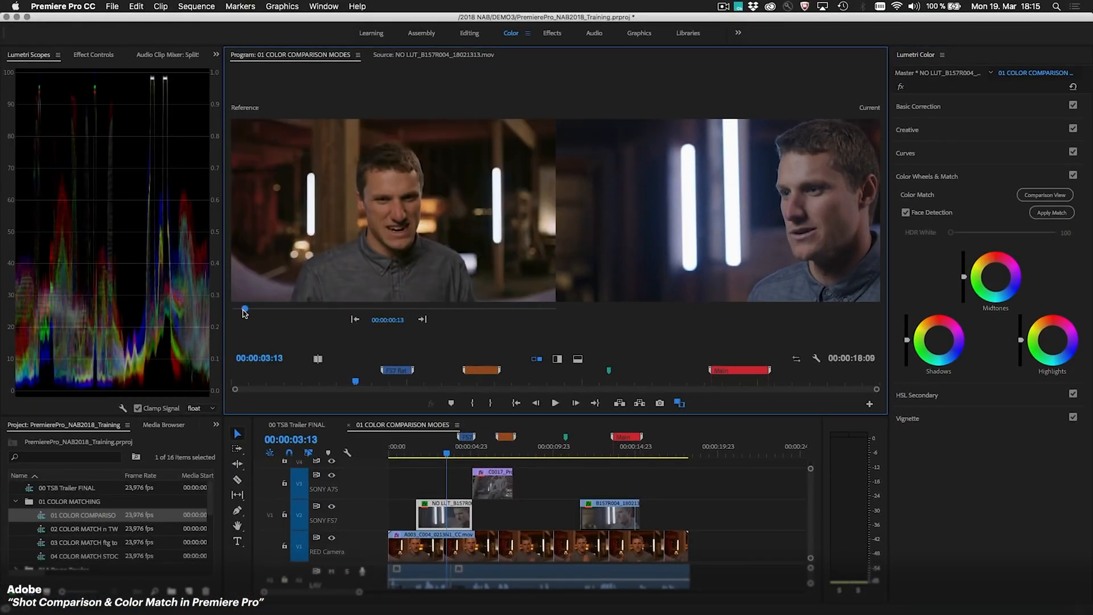
pyautogui.click(1052, 213)
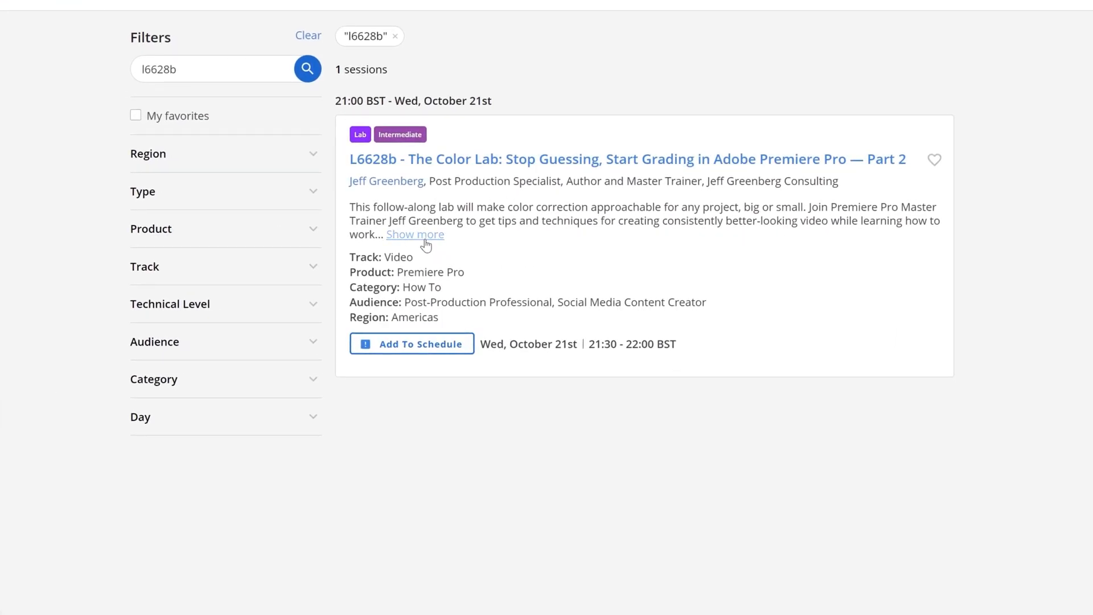
# - Expand the full description of the L6628b Color Lab Part 2 session card
pyautogui.click(415, 234)
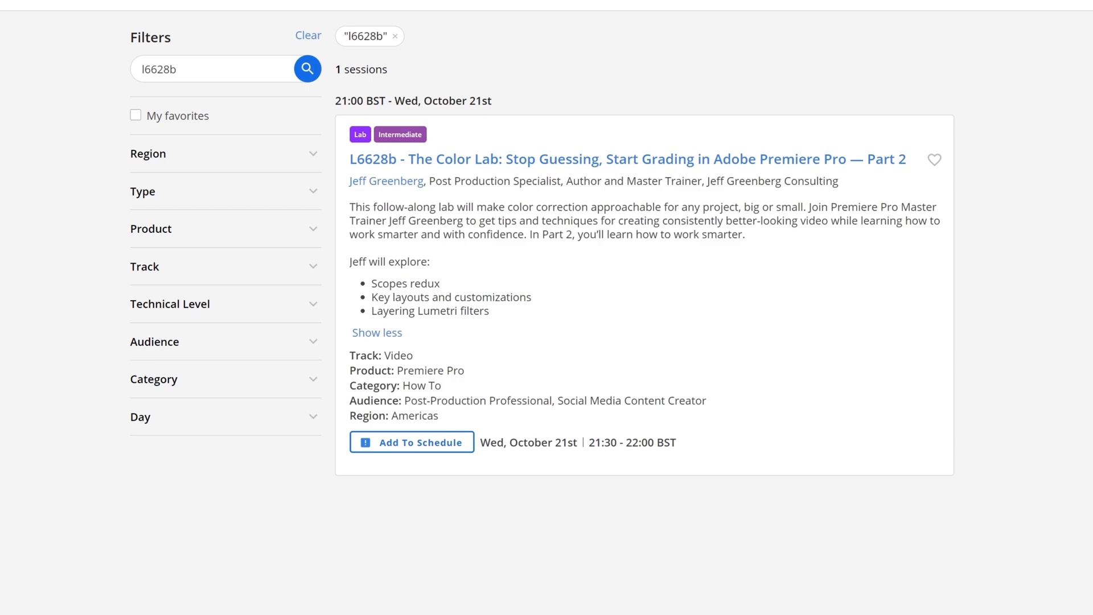
pyautogui.moveTo(367, 345)
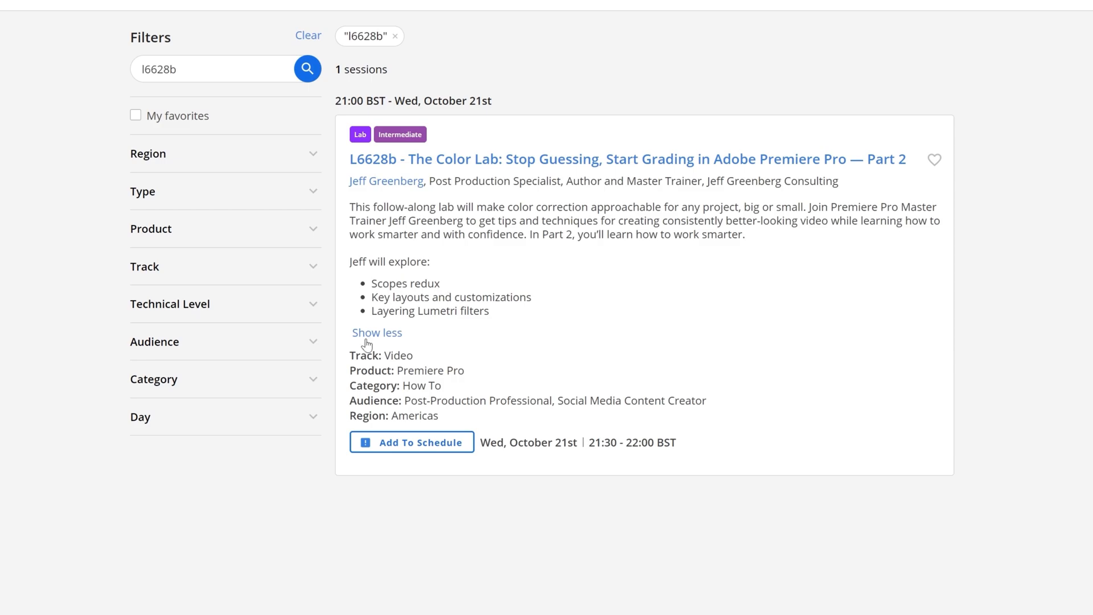
pyautogui.click(413, 442)
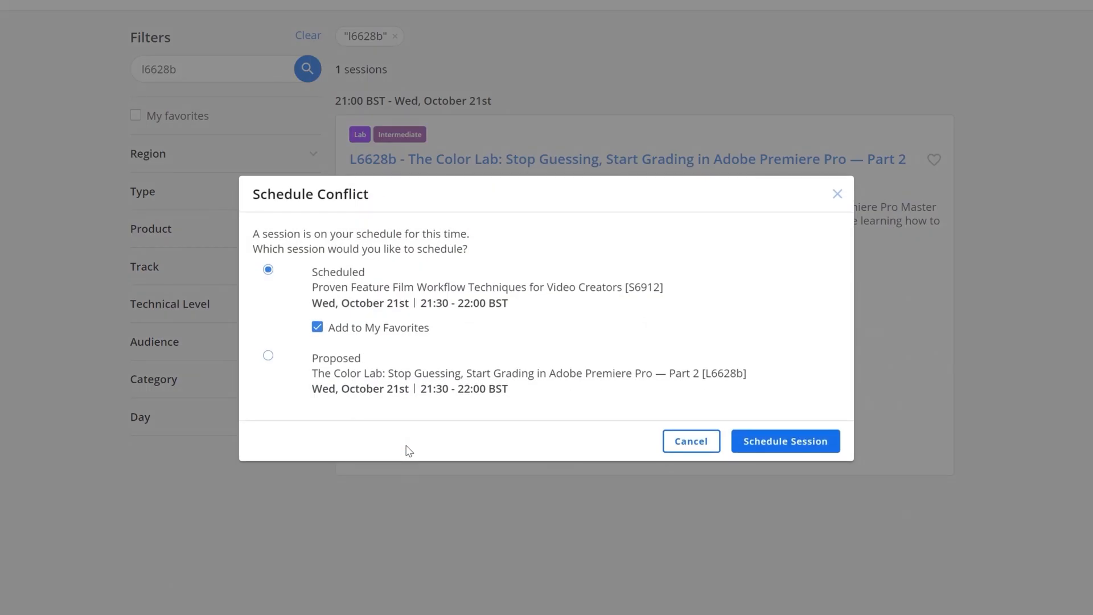
pyautogui.moveTo(255, 224)
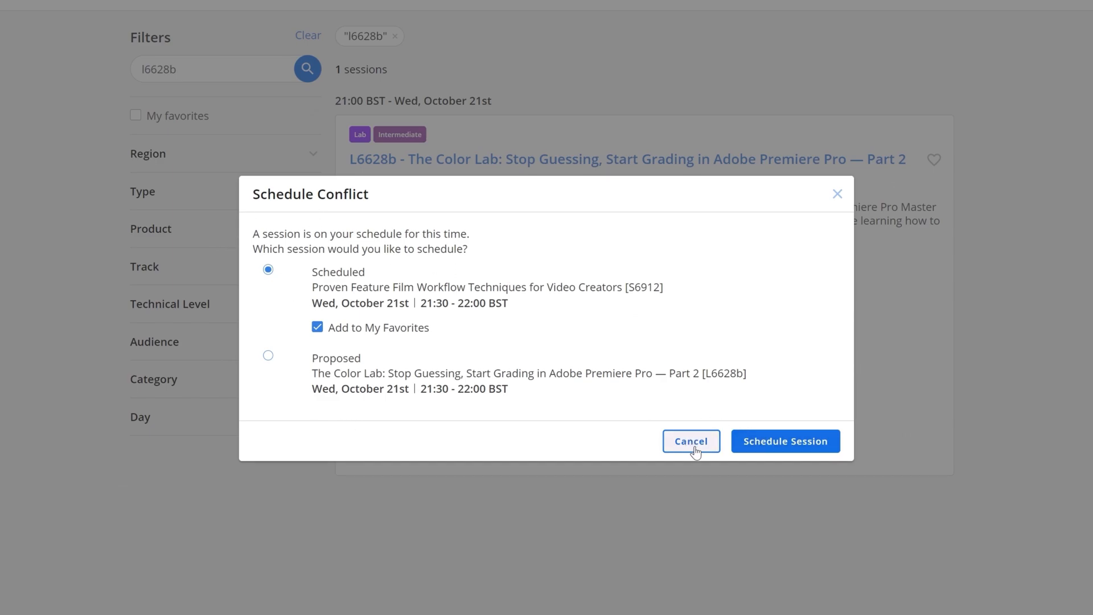
pyautogui.click(690, 441)
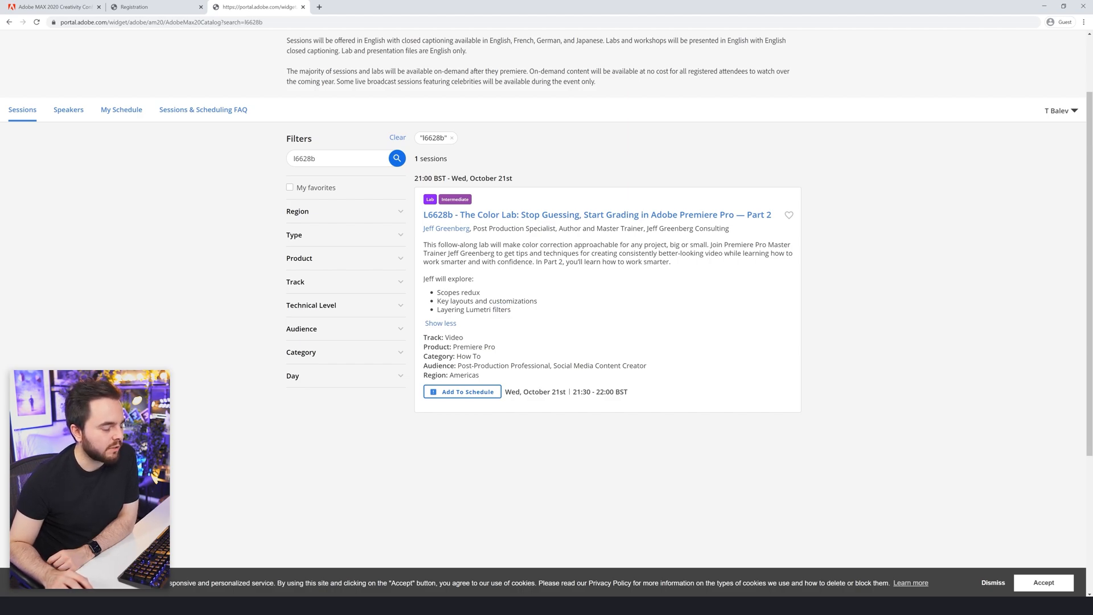
# - Search for session l6628c, expand its Part 3 description, and select the word 'faces'
pyautogui.click(339, 158)
pyautogui.write('c')
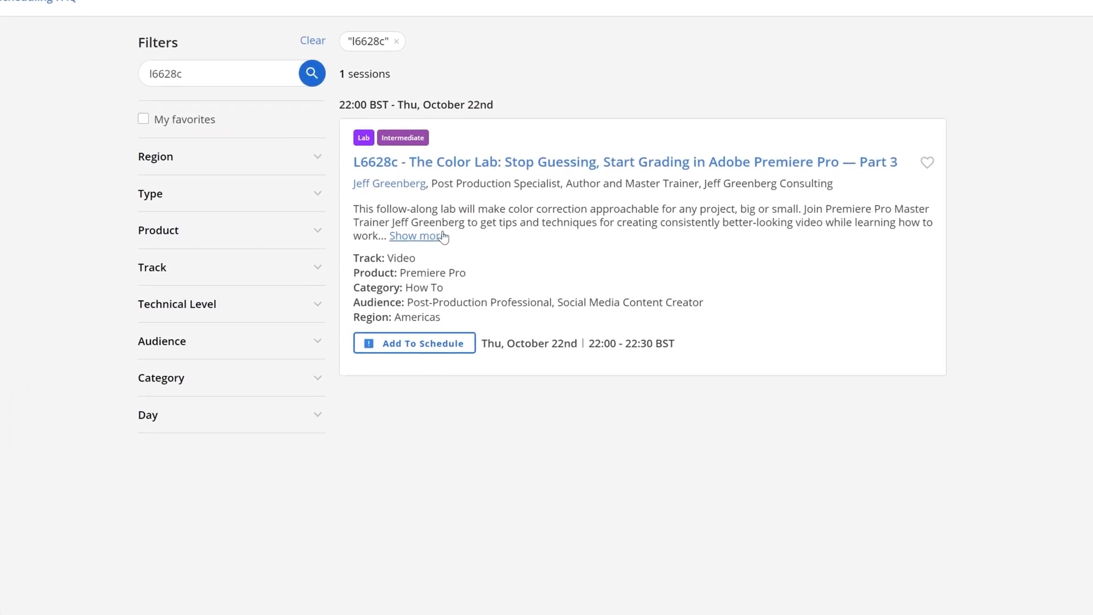
pyautogui.click(419, 235)
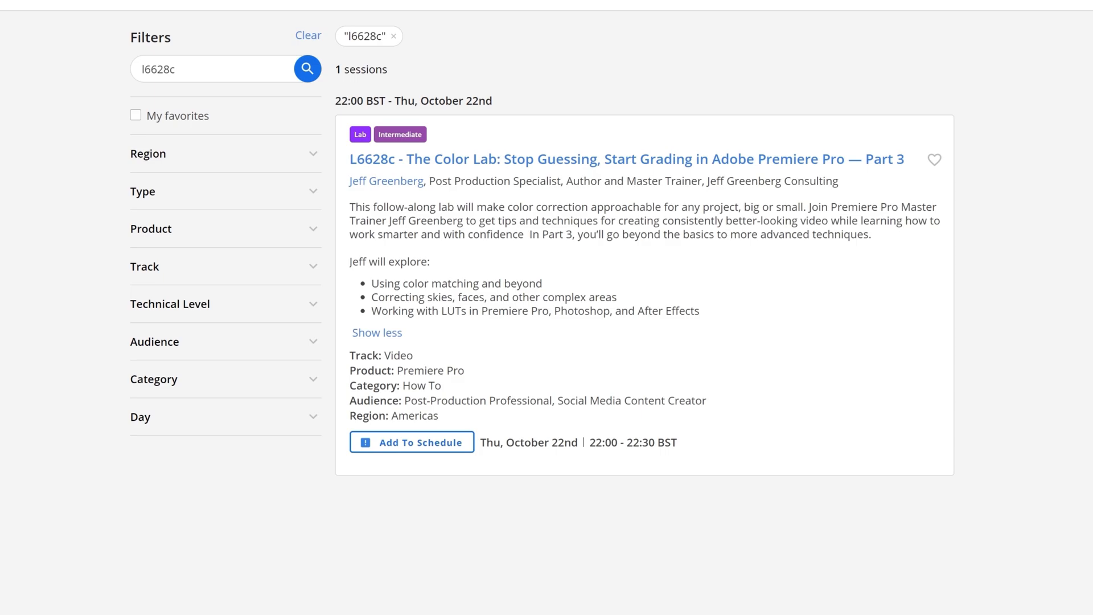
pyautogui.doubleClick(471, 297)
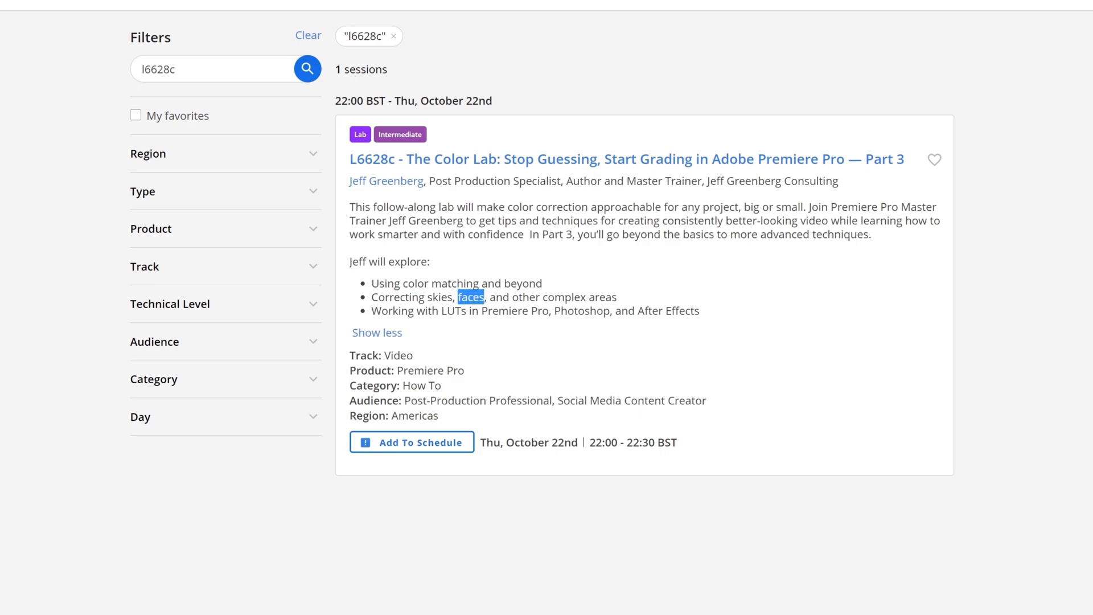